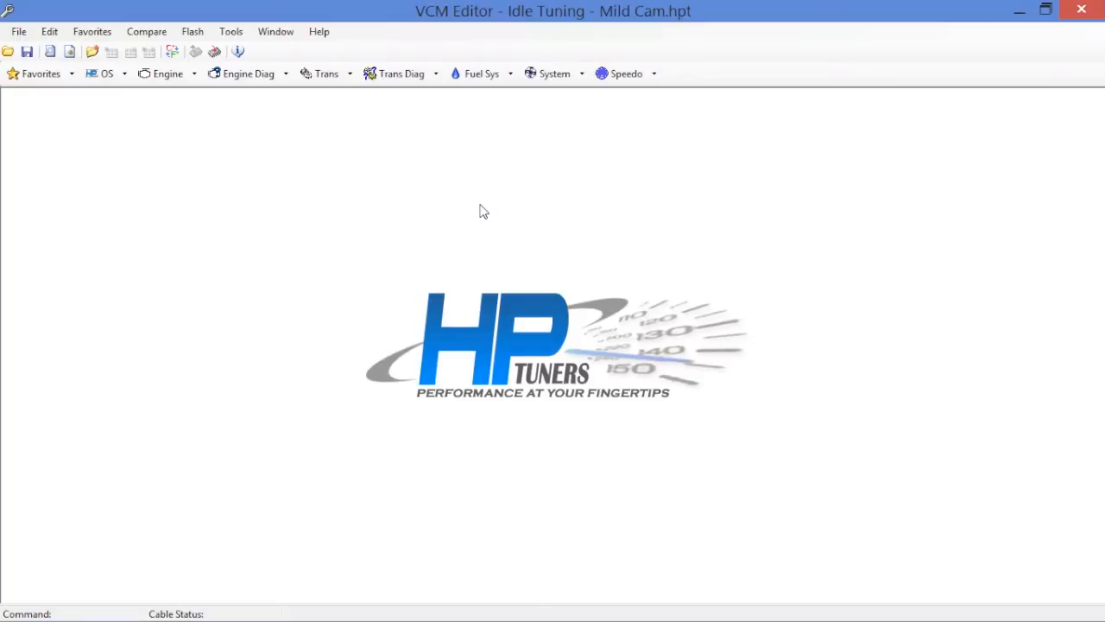
mouse_move(345, 192)
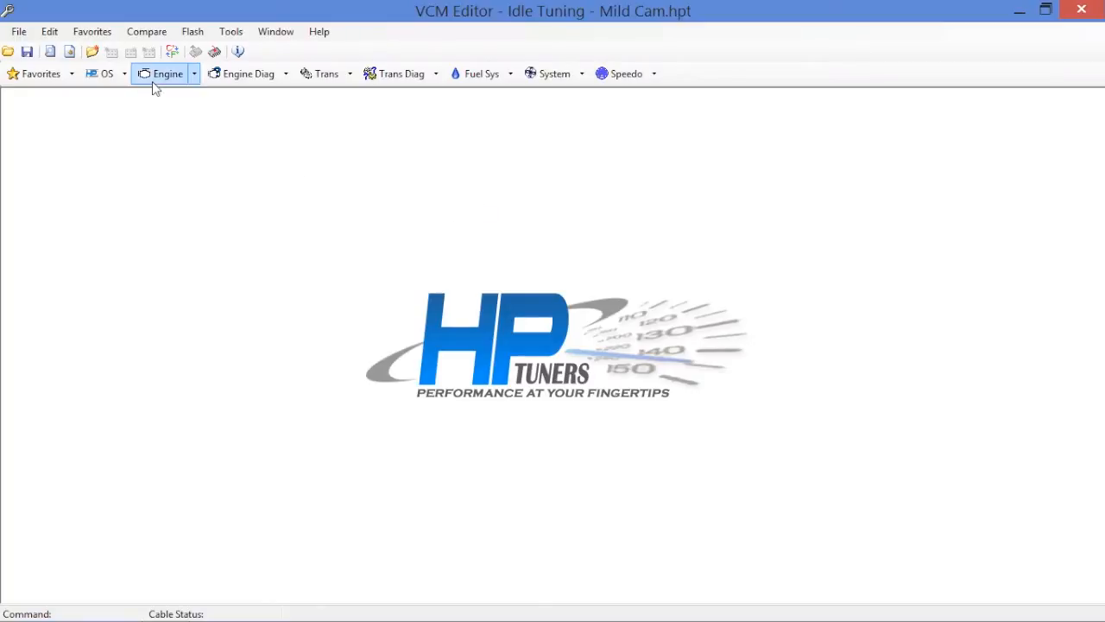
mouse_move(168, 73)
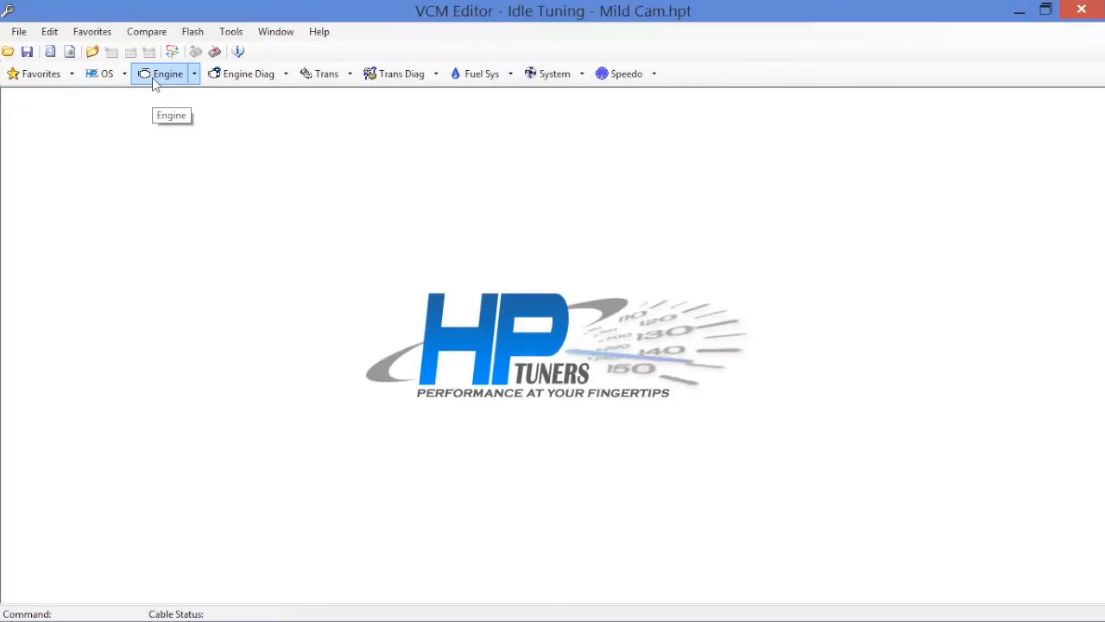
- Bring up the Engine window's Idle settings to reach the Target Idle Speed table
click(168, 73)
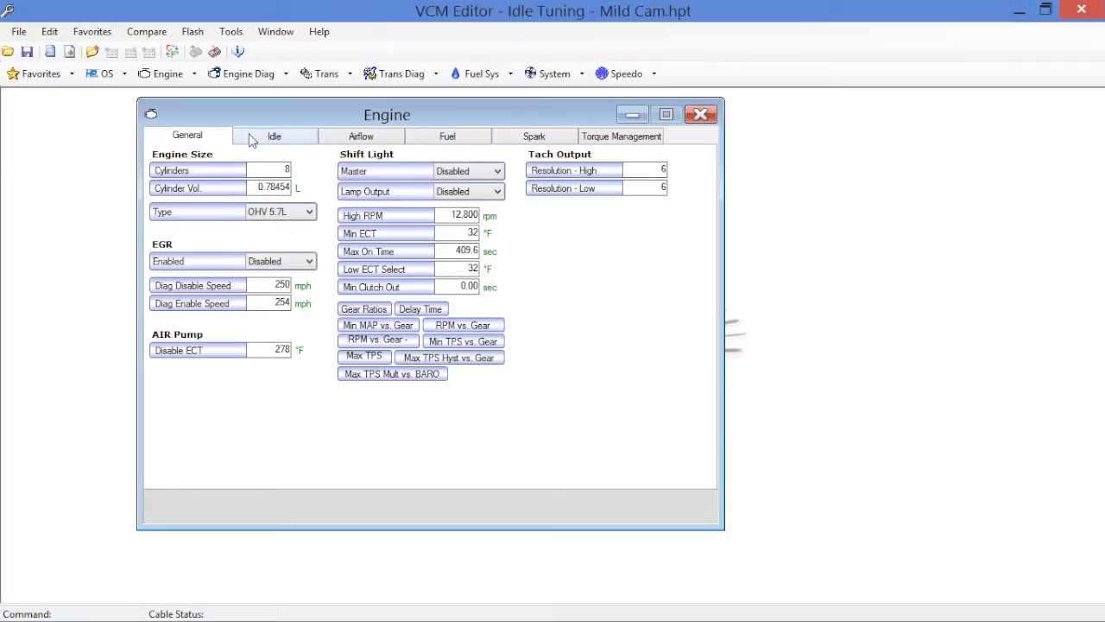
click(273, 136)
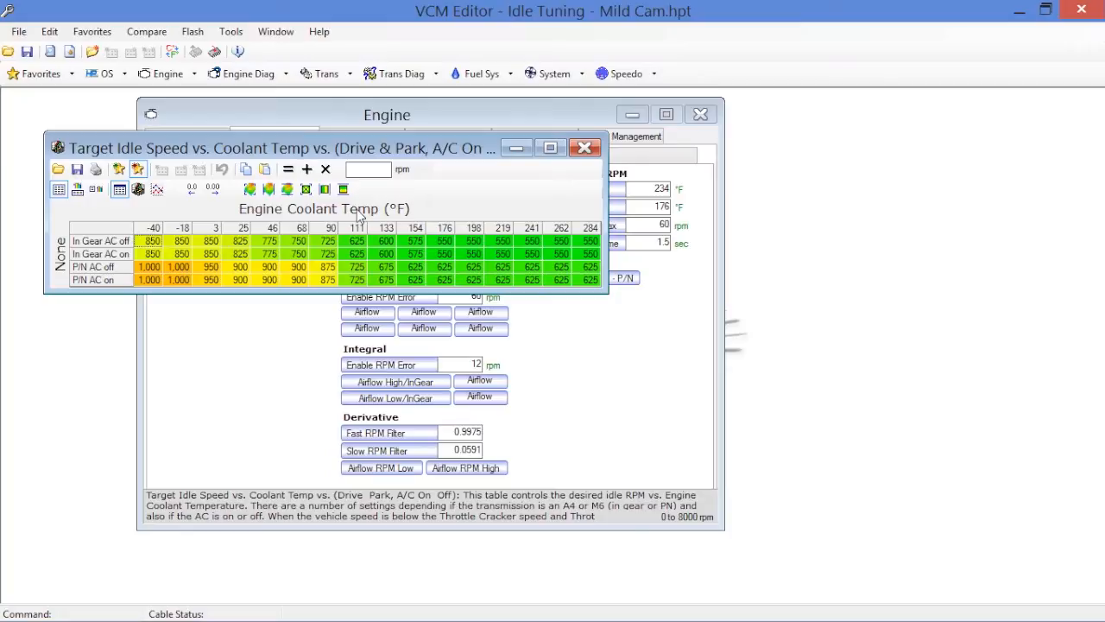
mouse_move(231, 32)
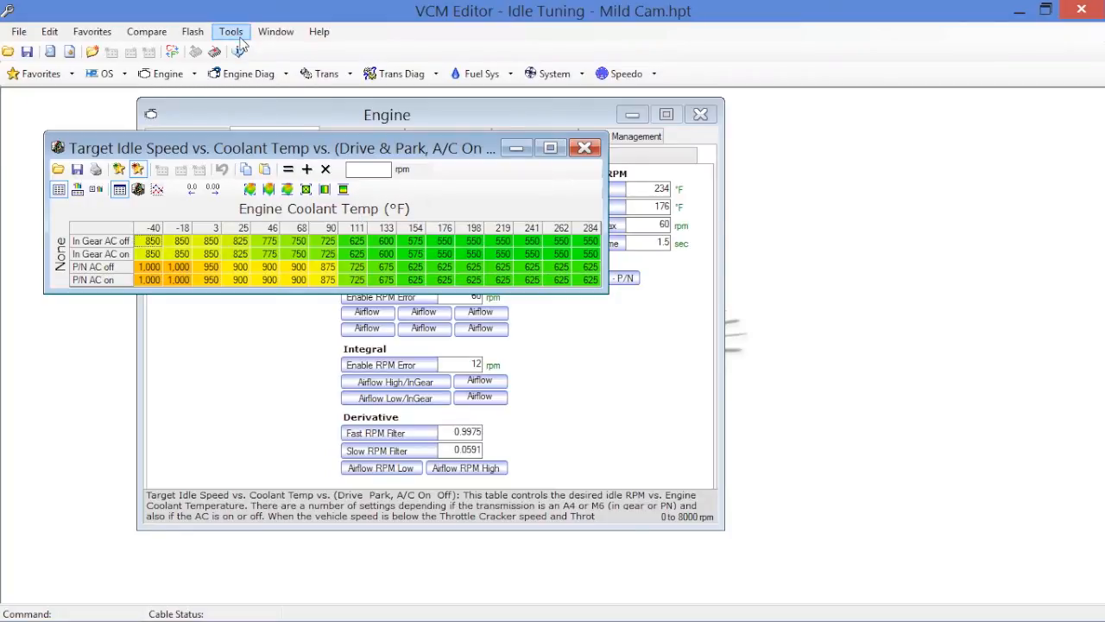
- Review the unit options and keep coolant temperatures in Imperial °F
click(231, 32)
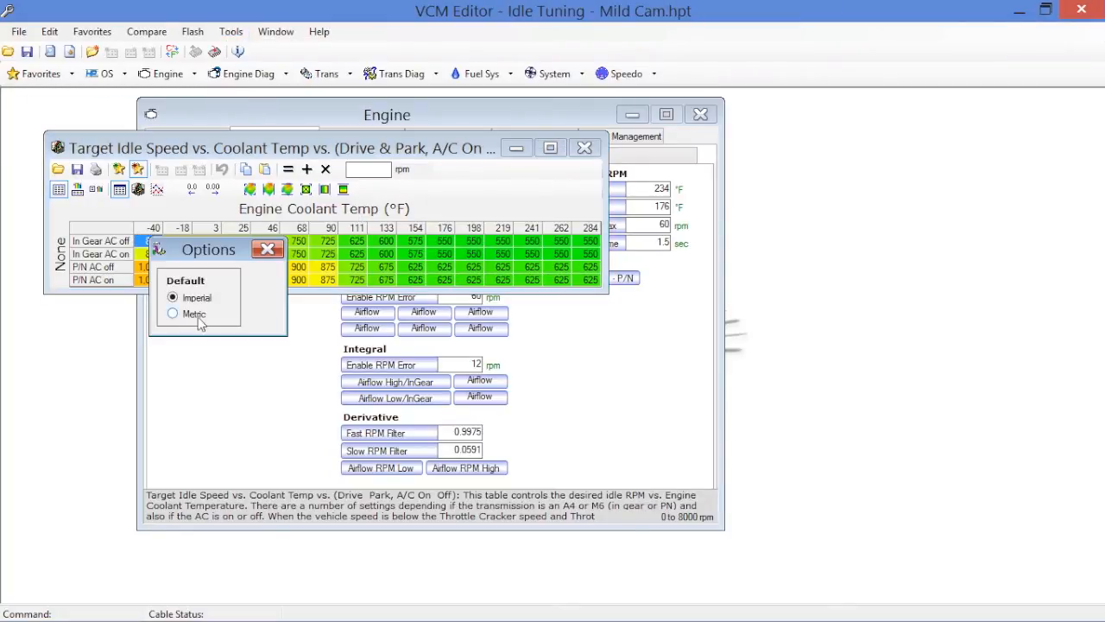
click(268, 249)
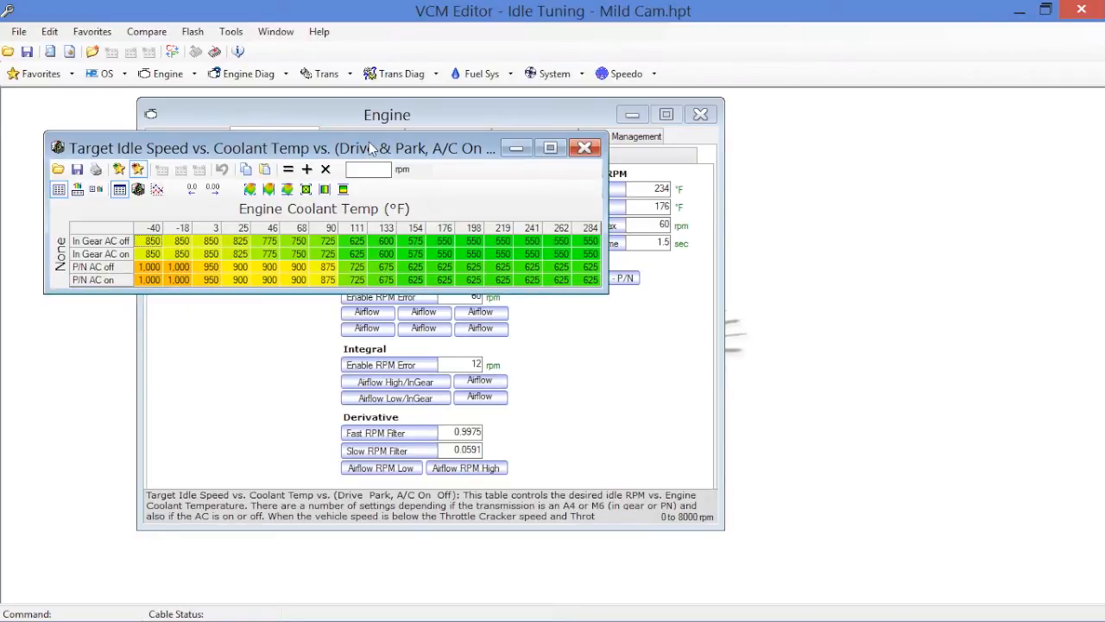
mouse_move(390, 222)
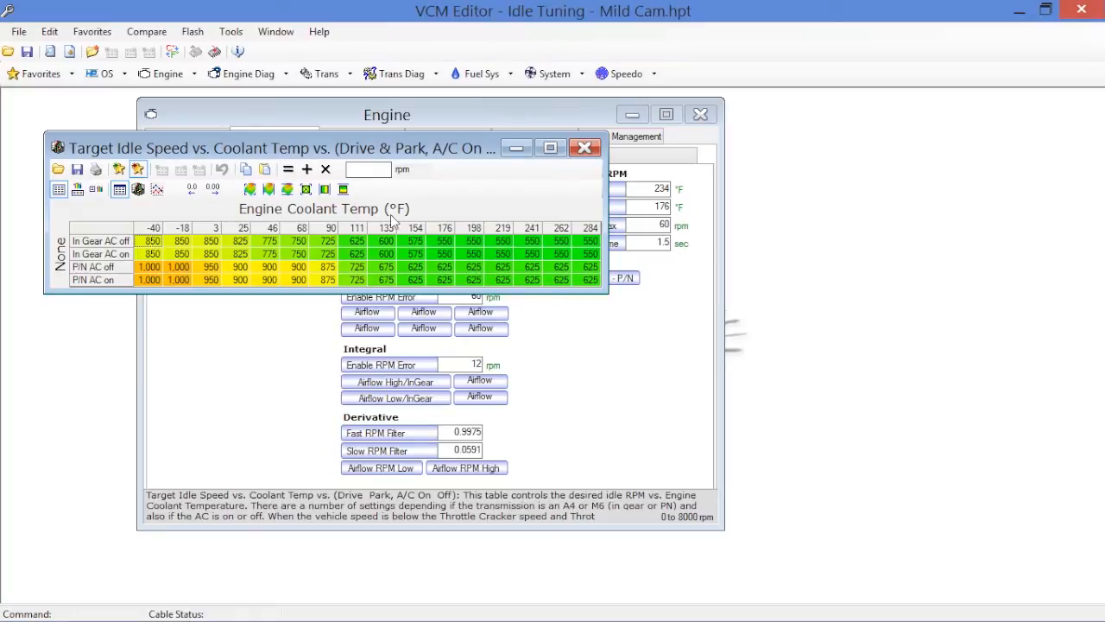
mouse_move(376, 223)
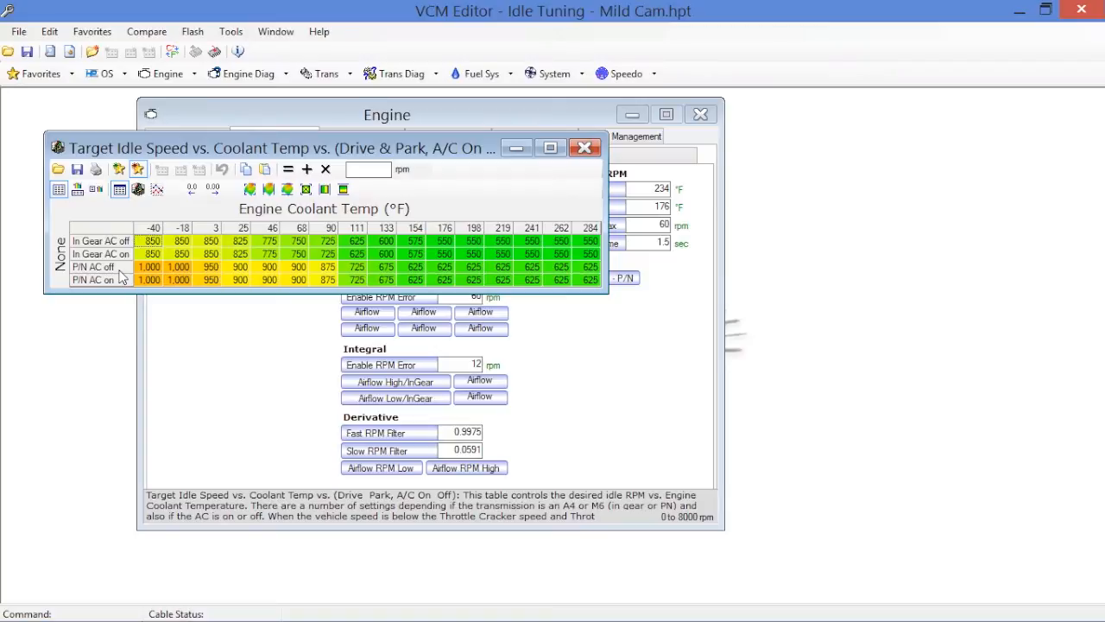
mouse_move(182, 281)
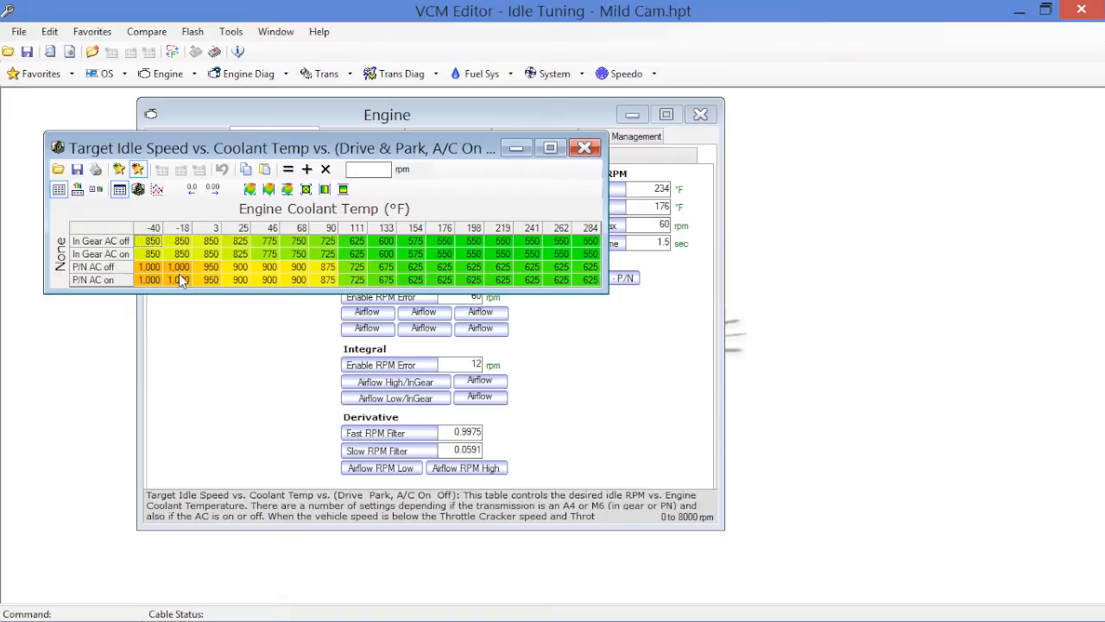
mouse_move(470, 242)
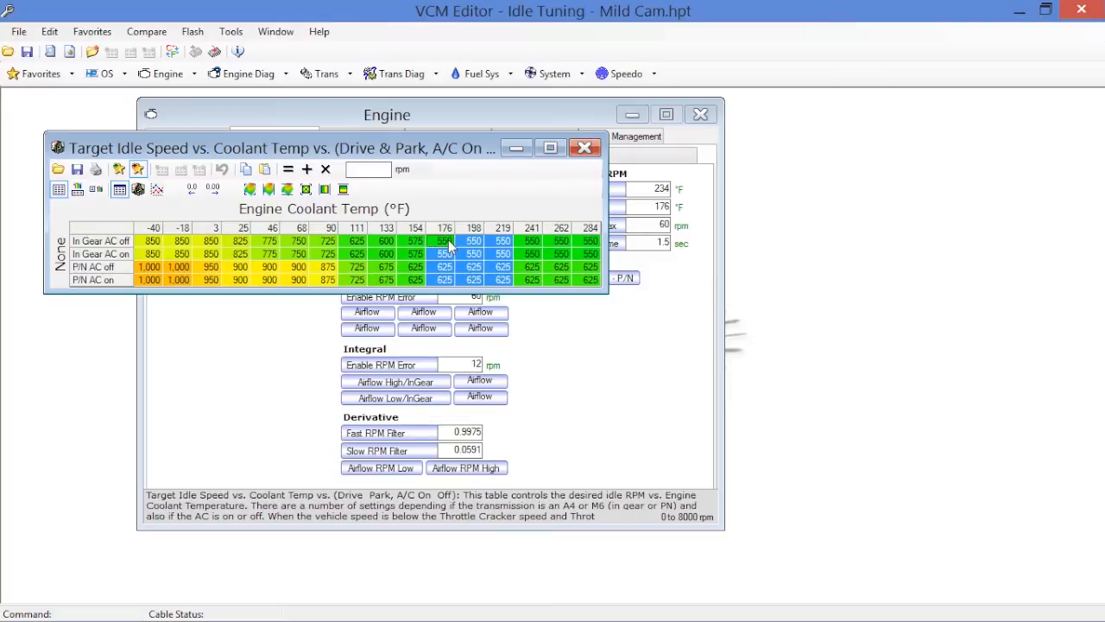
mouse_move(459, 279)
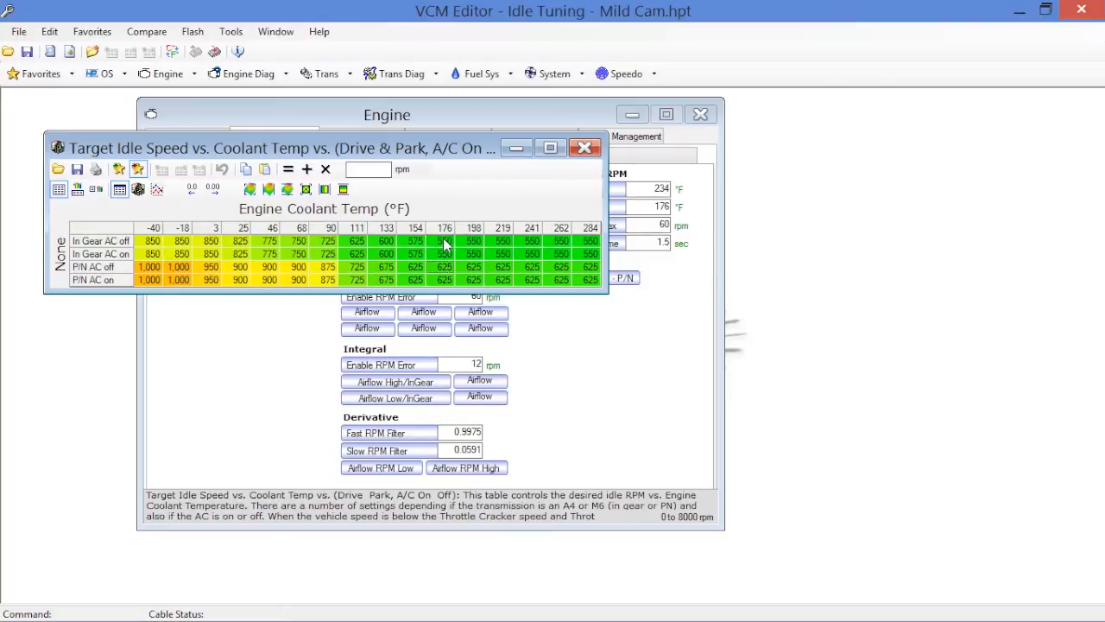
- Select the 176–284°F warm idle cells, then the 133 and 154°F cells, for raising
drag(443, 241, 561, 254)
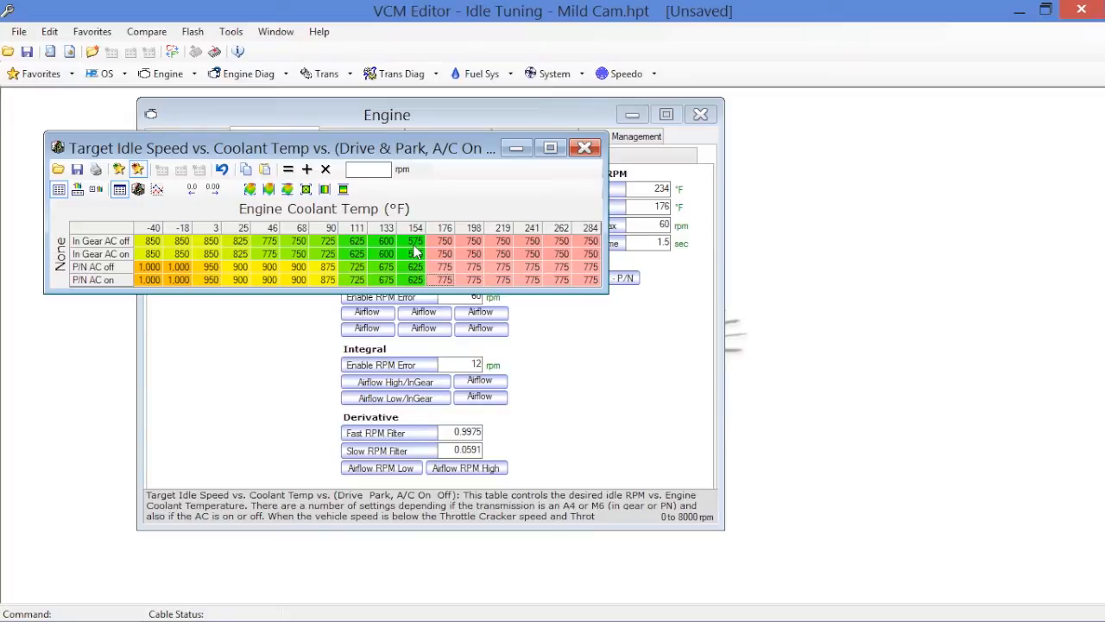
drag(386, 241, 386, 254)
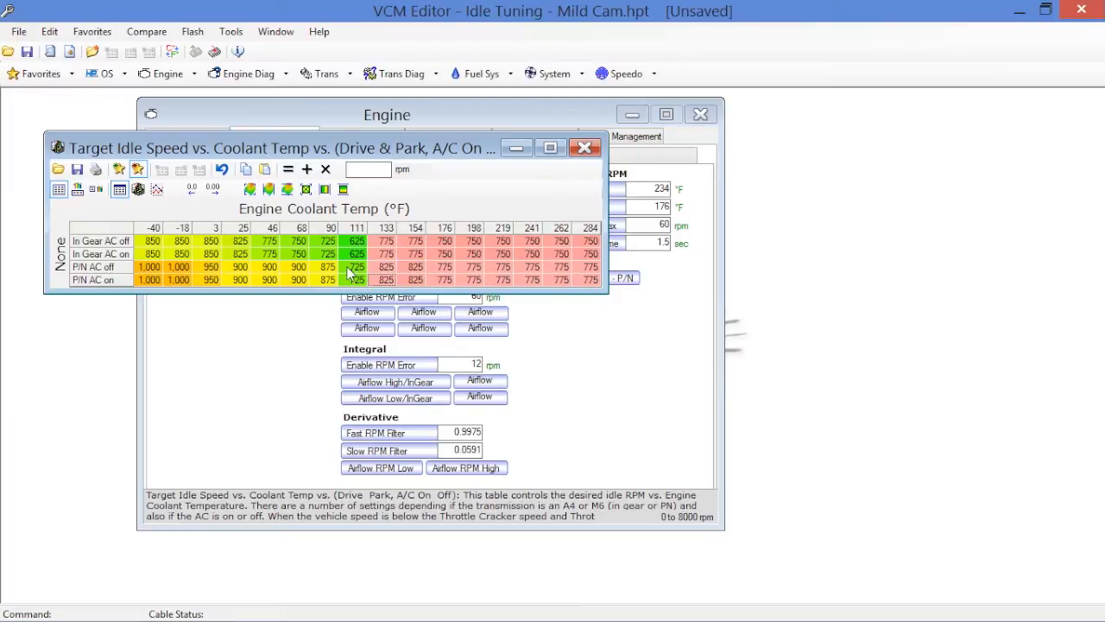
- Set the cold 46–111°F idle cells to 800/850 rpm and close the Target Idle Speed table
click(356, 279)
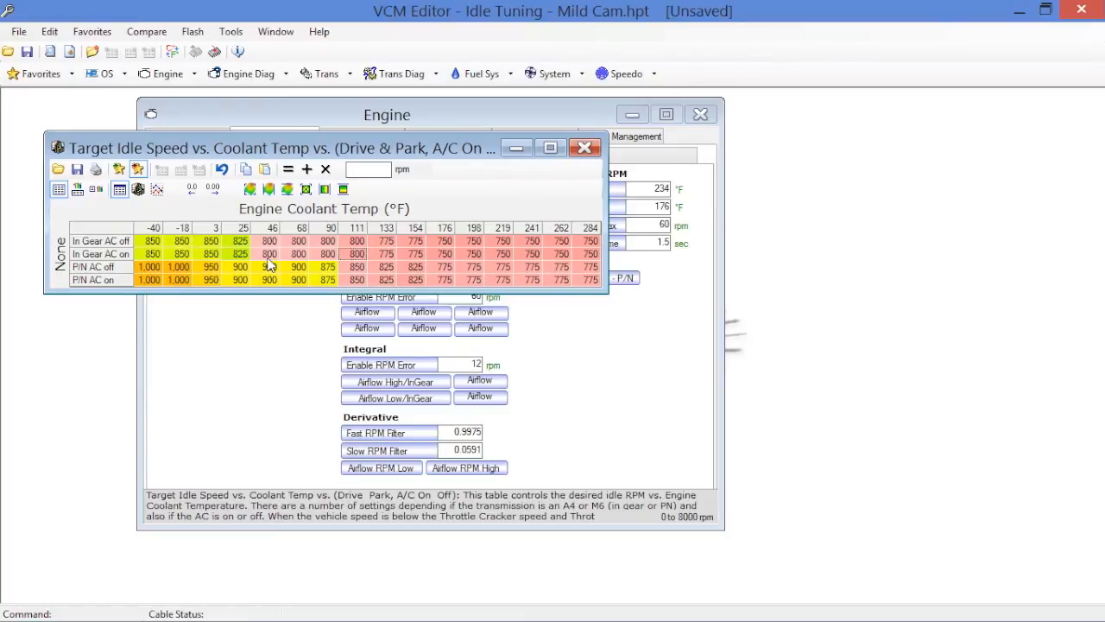
click(584, 147)
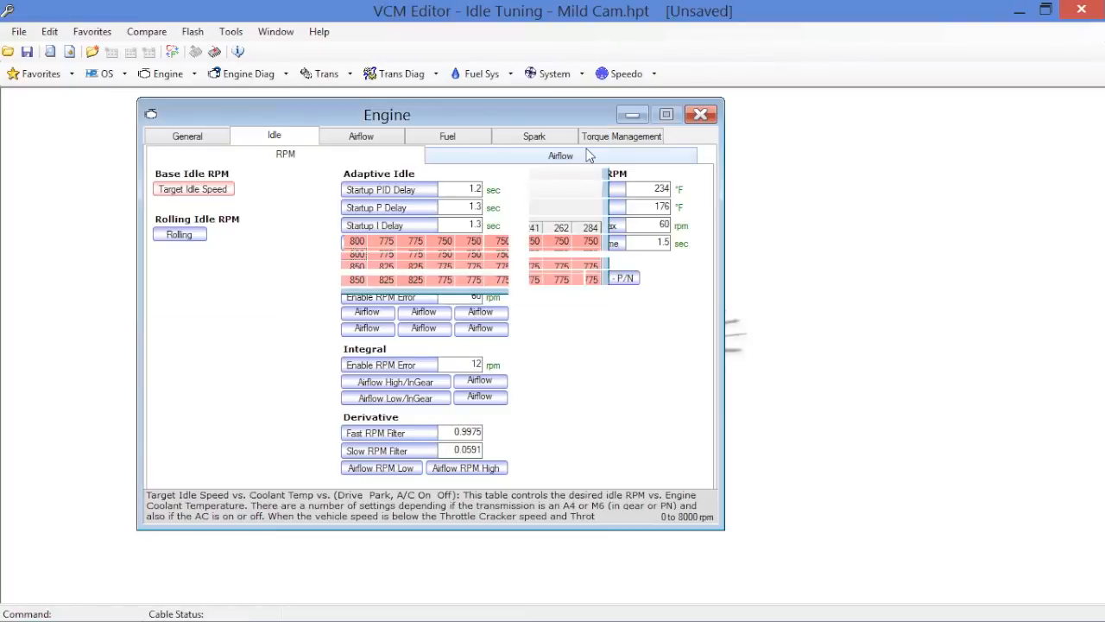
click(18, 32)
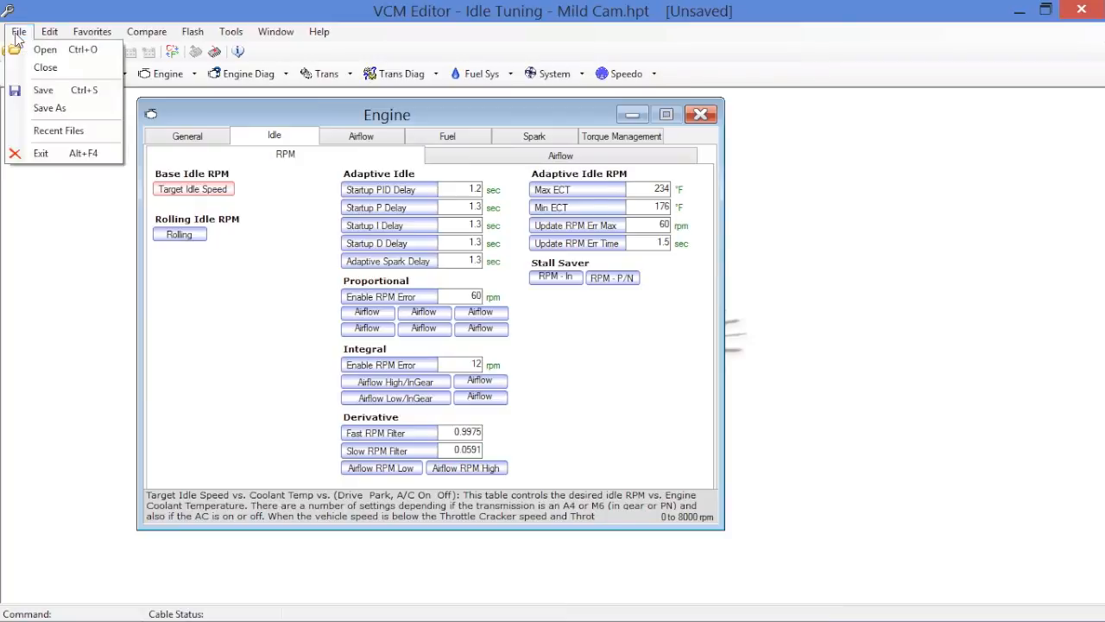
- Save the calibration as a new file, 'Idle Tuning - Mild Cam TIS'
click(49, 108)
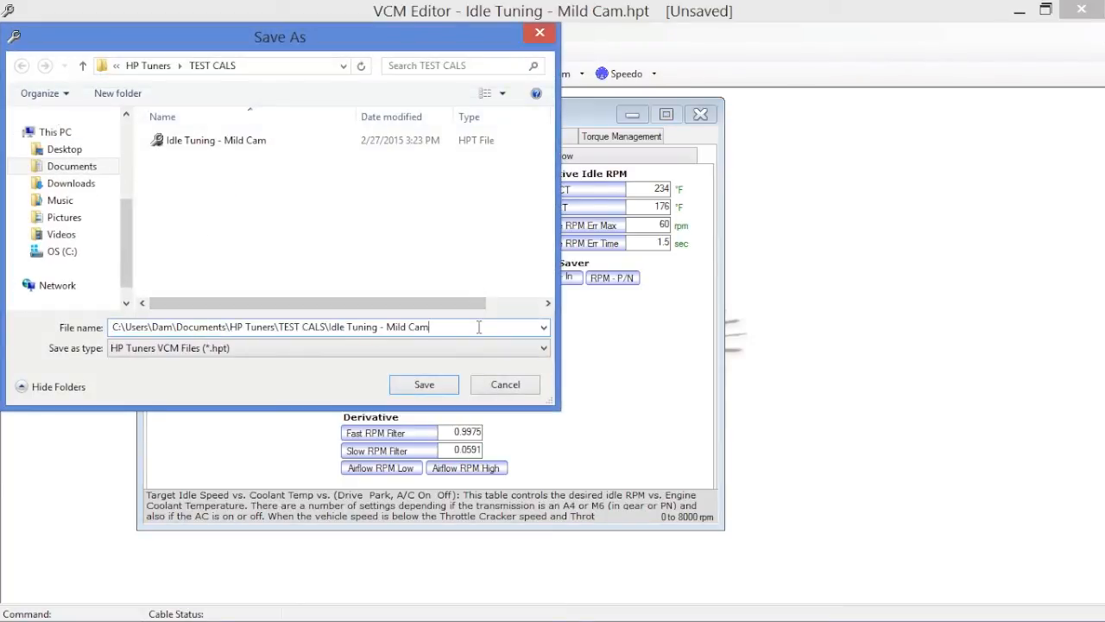
text(TIS)
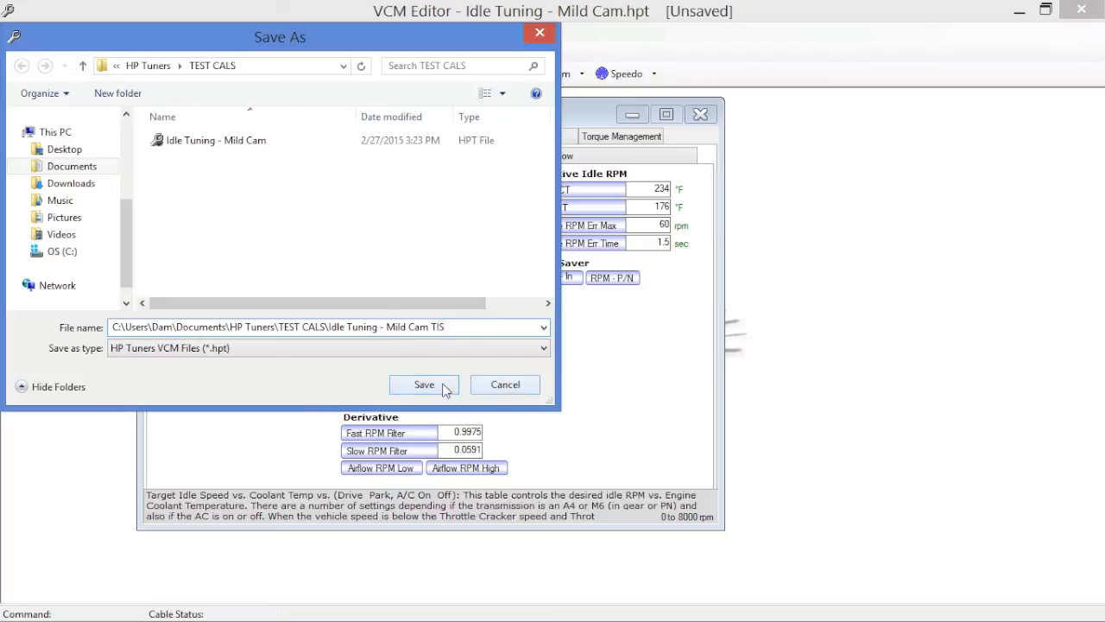
click(424, 384)
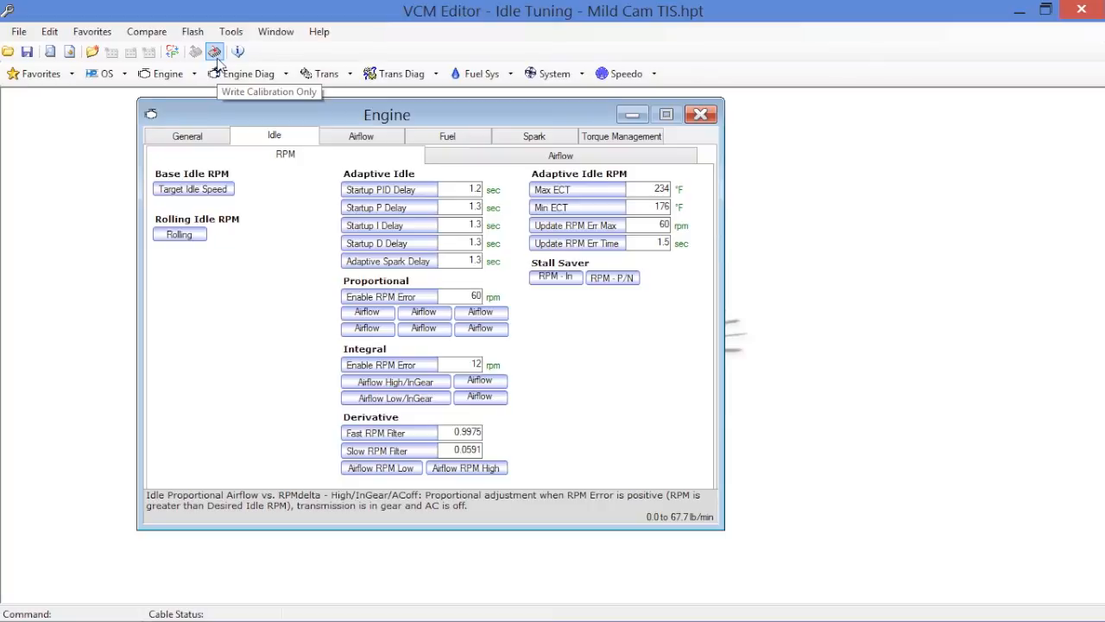
mouse_move(214, 52)
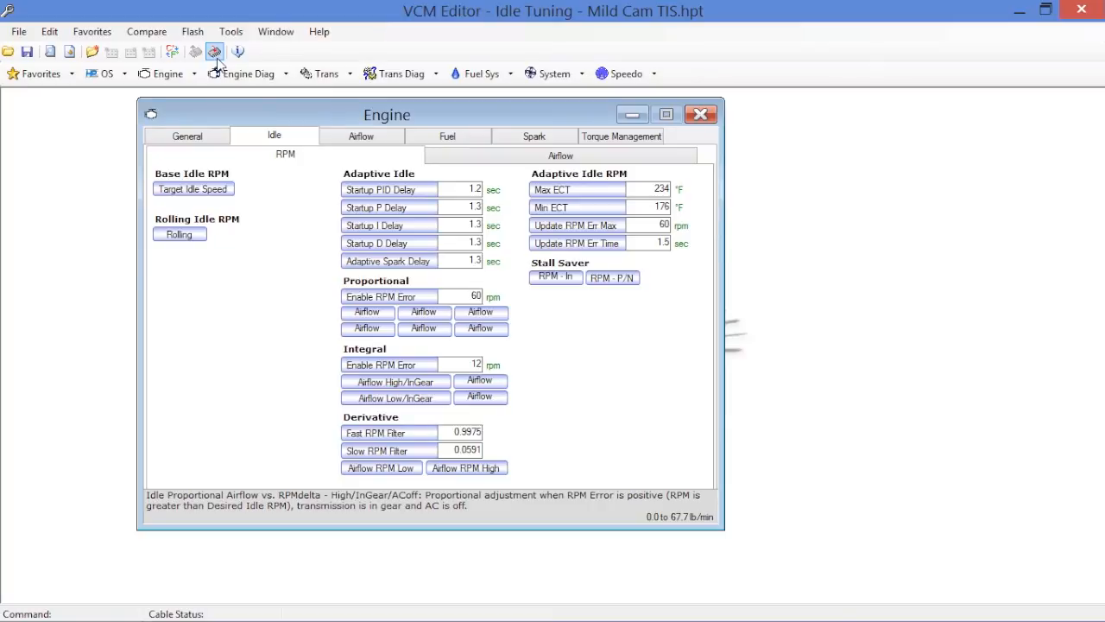